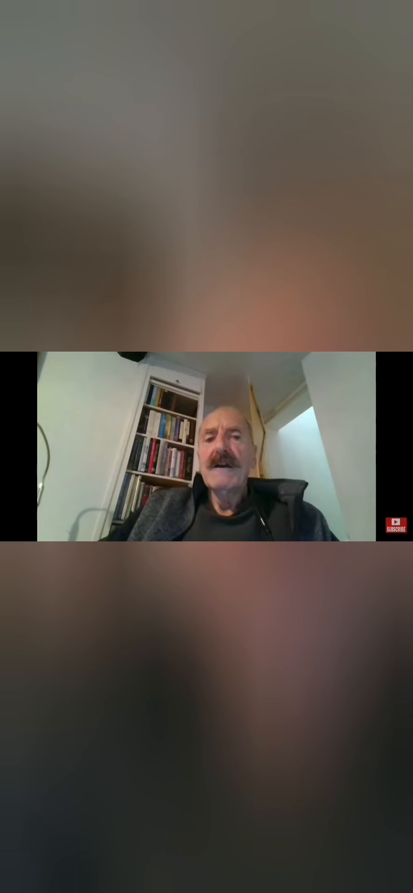
Play the History Debunked immigration clip, toggling the controls and resuming whenever it pauses
left_click(207, 448)
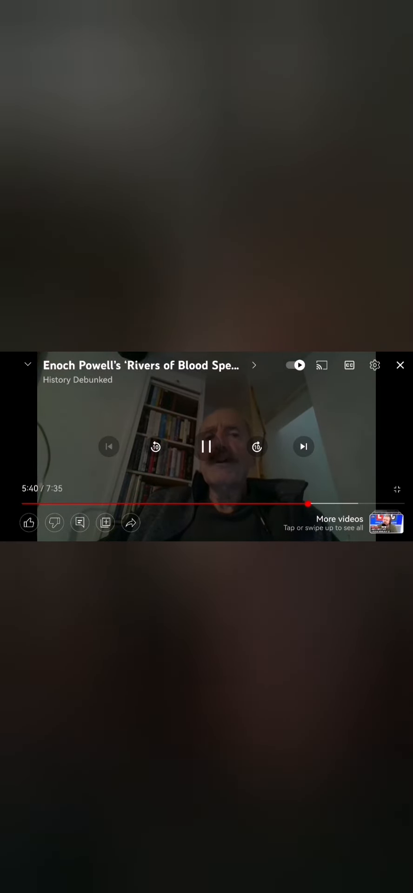
left_click(207, 444)
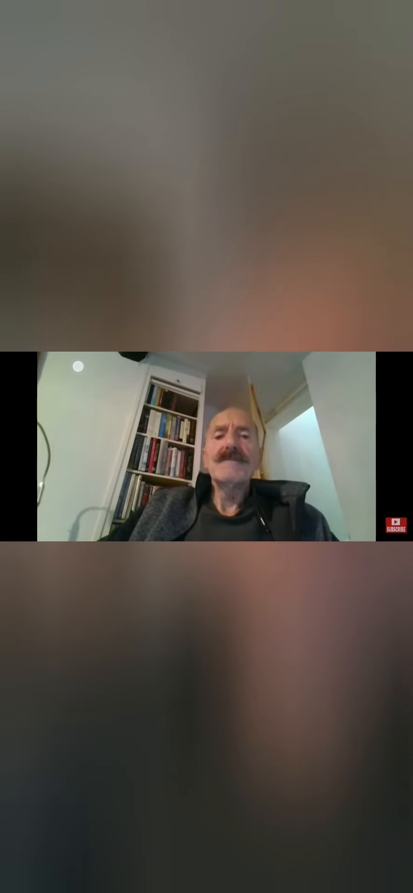
left_click(206, 447)
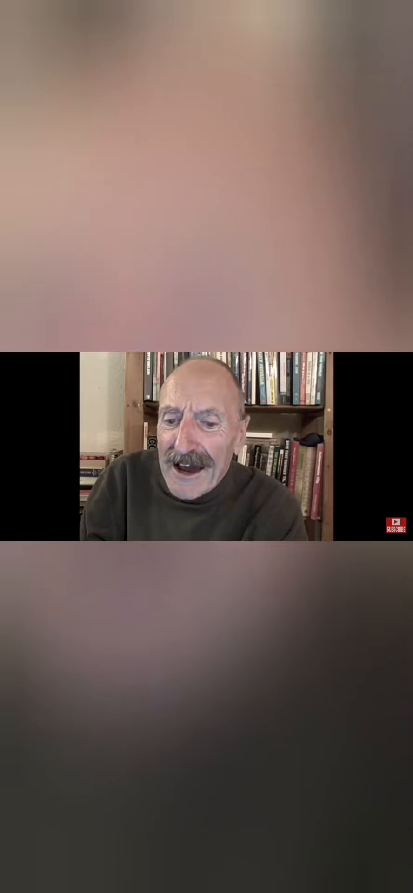
left_click(207, 446)
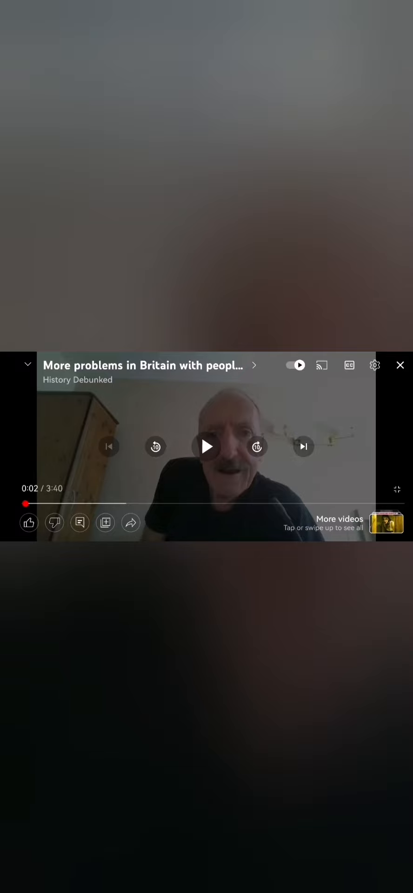
left_click(206, 446)
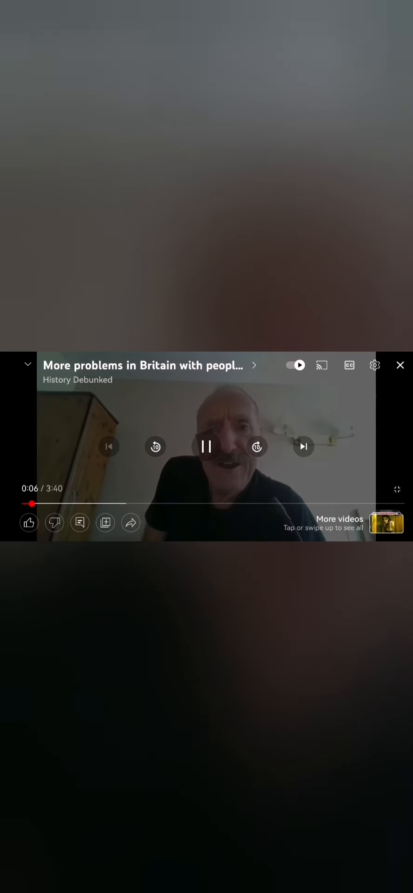
left_click(206, 447)
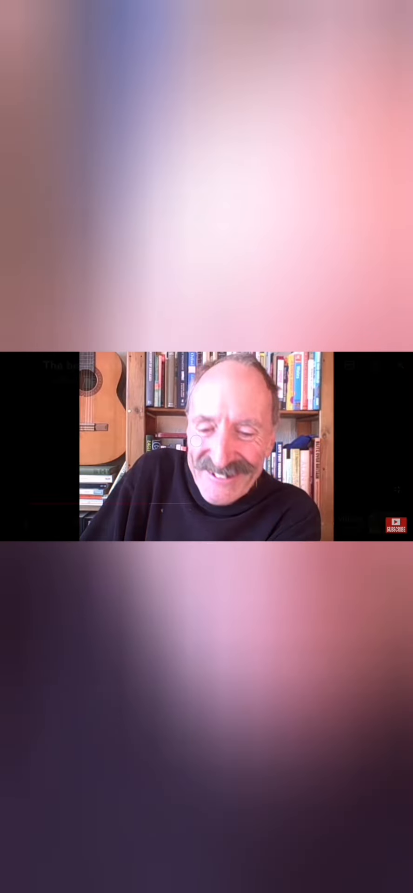
left_click(206, 447)
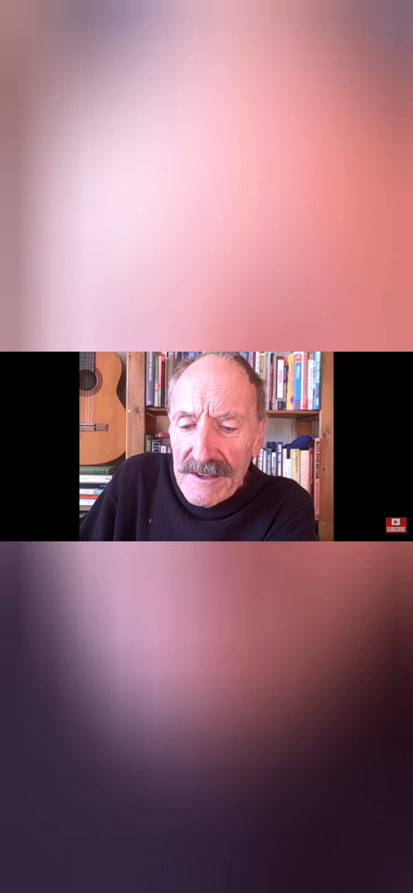
Keep the immigration clip running from 0:29 and let it roll into the next talking-head clip
left_click(207, 445)
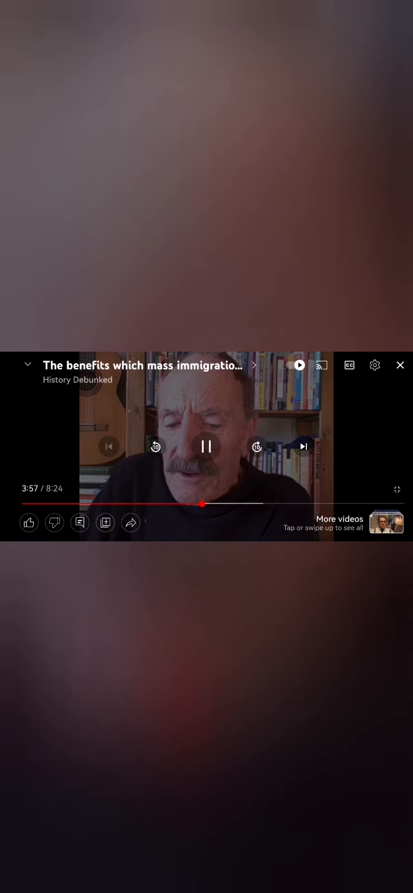
left_click(206, 446)
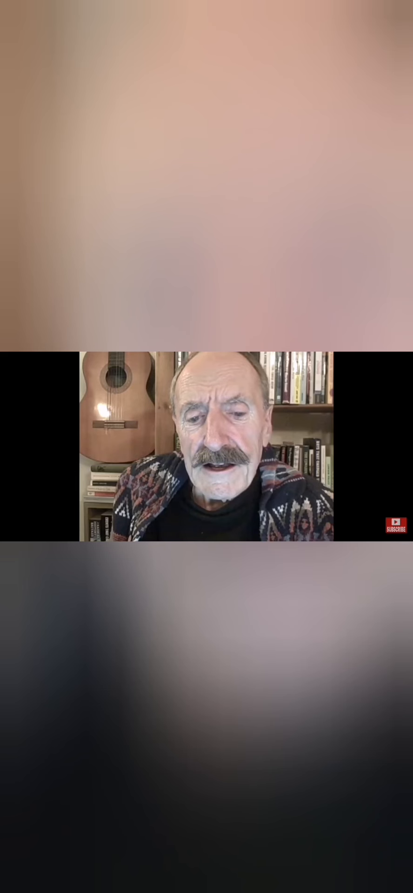
left_click(206, 445)
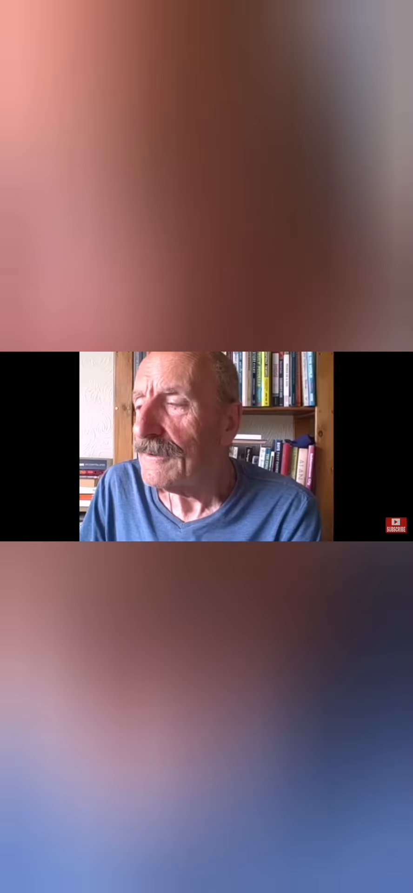
left_click(207, 446)
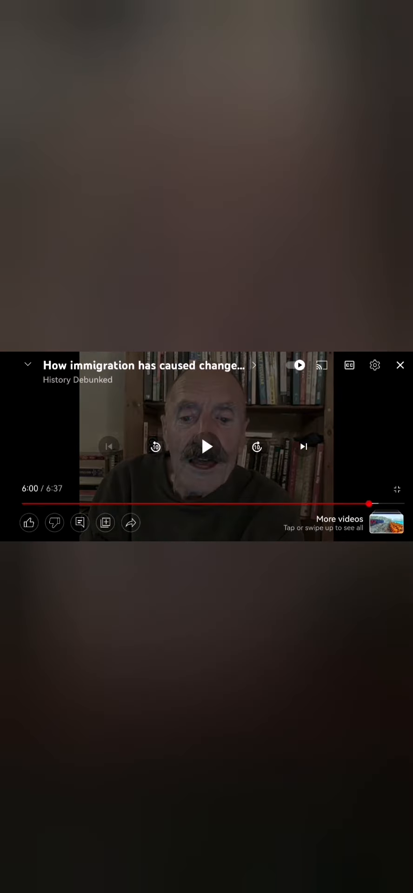
left_click(207, 446)
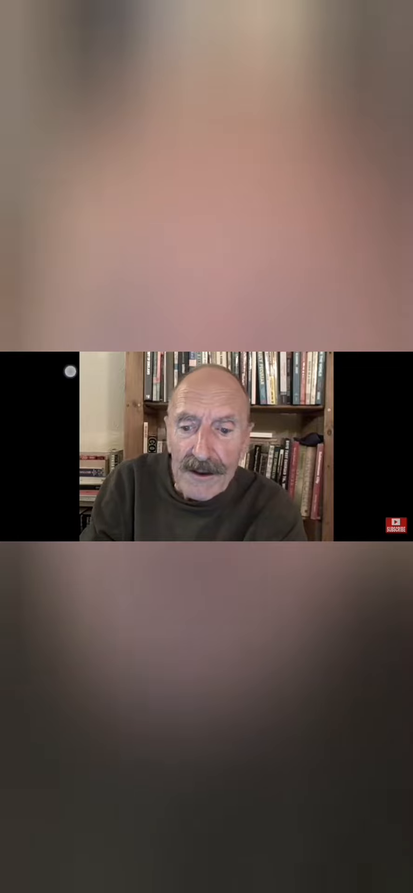
left_click(206, 446)
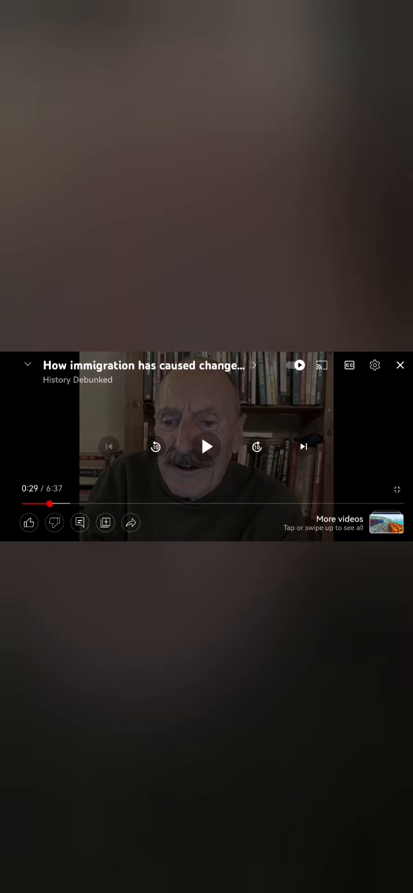
left_click(207, 447)
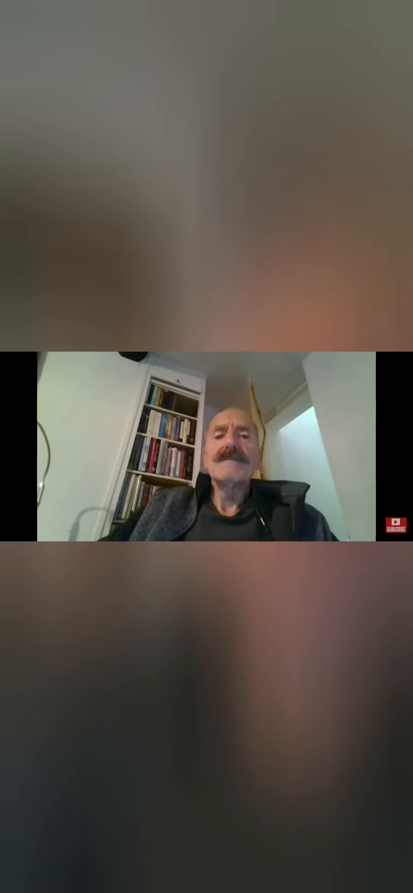
Resume the paused 'A brief history of Africa' clip and let it continue into the next one
left_click(206, 446)
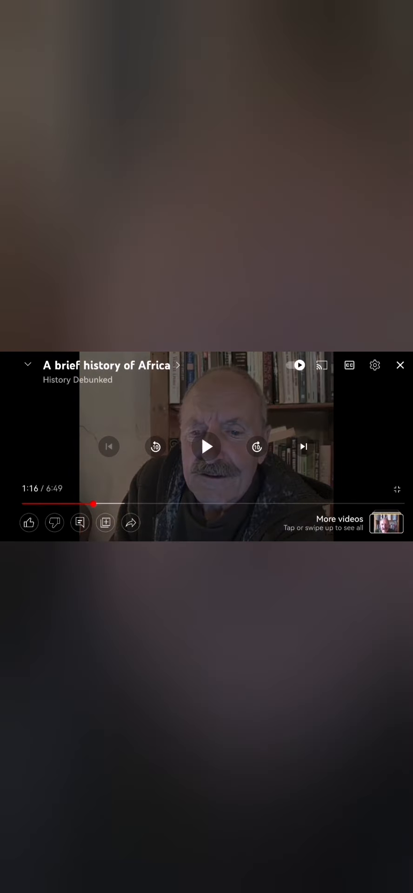
left_click(207, 446)
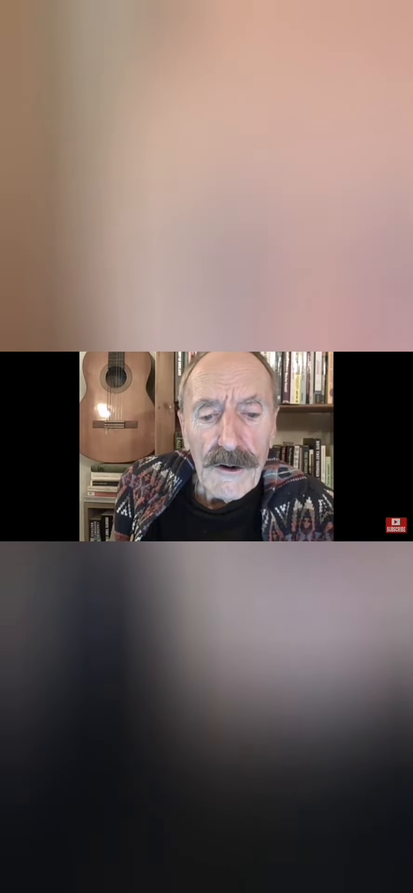
Play the next History Debunked clip with the presenter in a grey knitted sweater
left_click(206, 448)
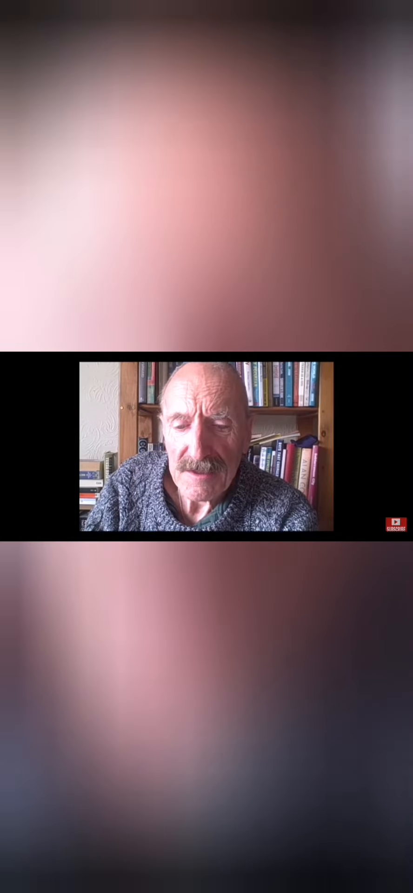
Finish the current clip and start 'The British government announces…' playing with controls shown
left_click(206, 447)
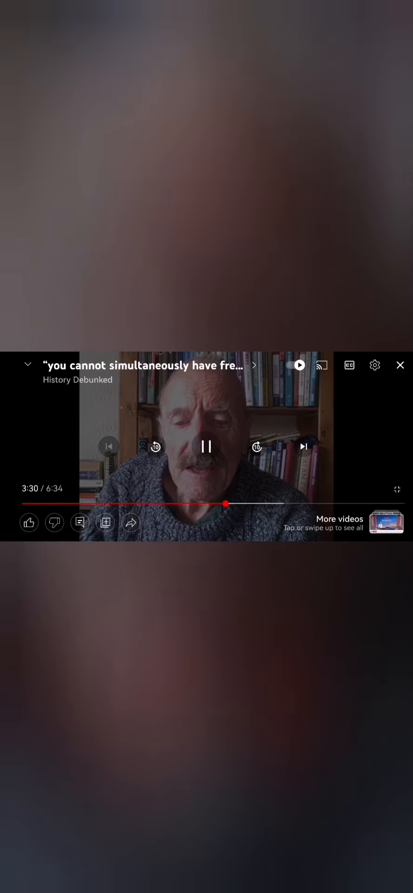
left_click(207, 445)
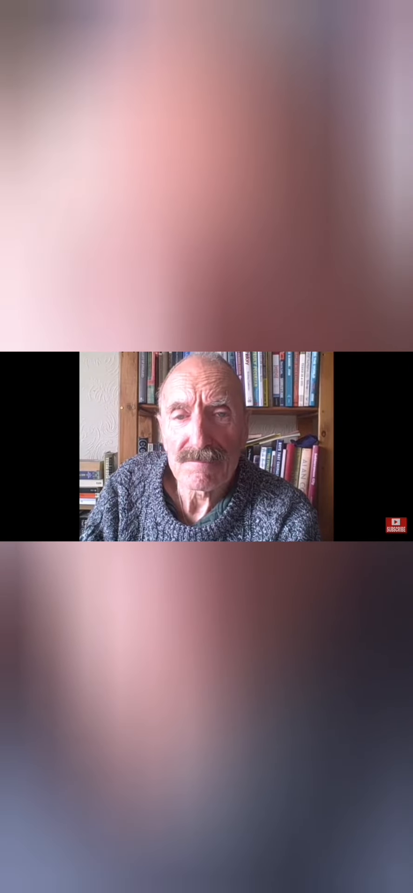
left_click(206, 446)
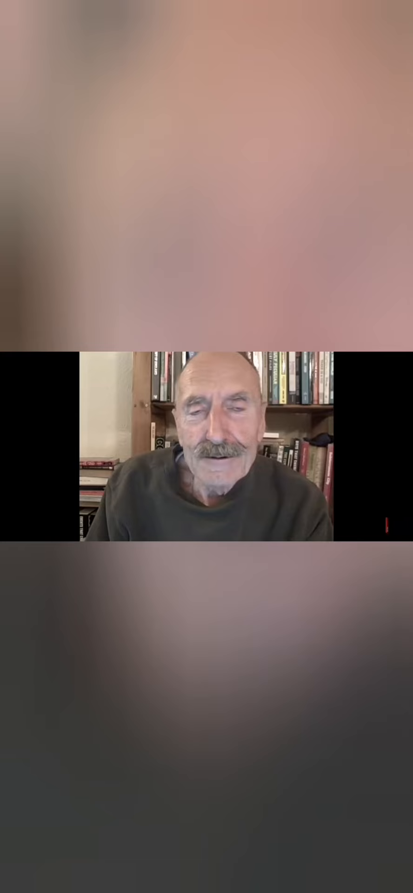
left_click(207, 451)
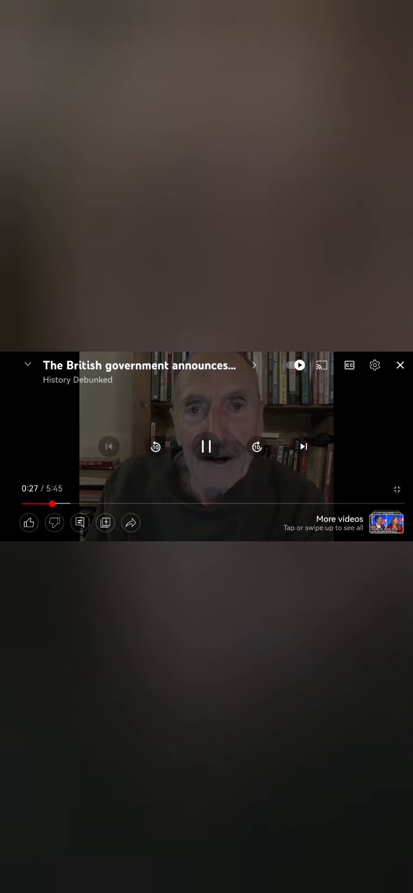